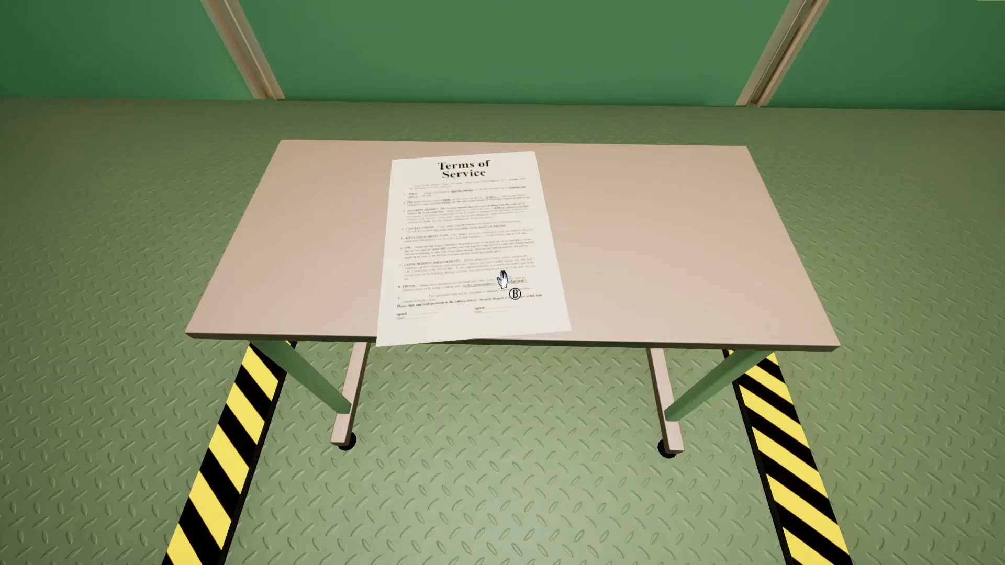
click(493, 289)
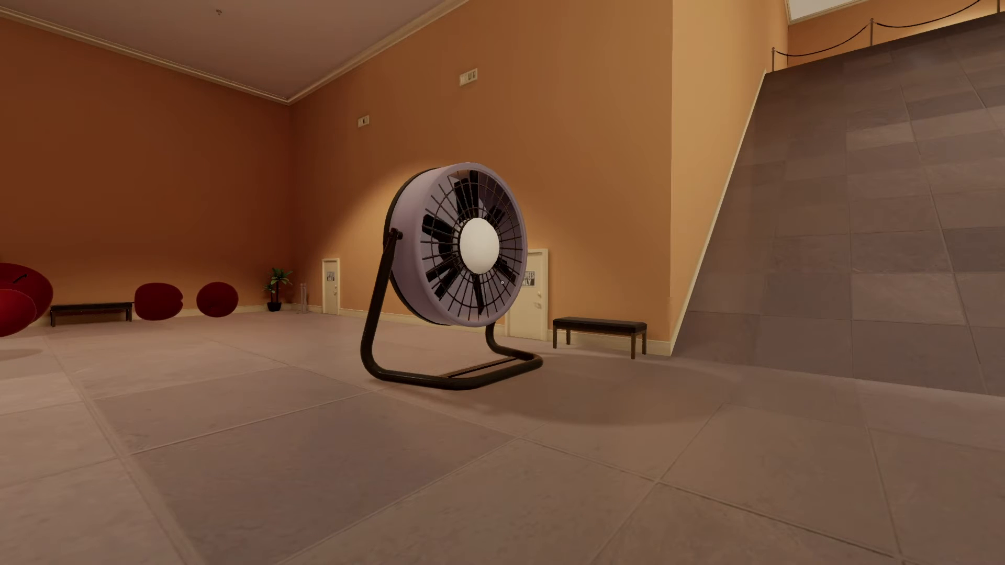
key(Escape)
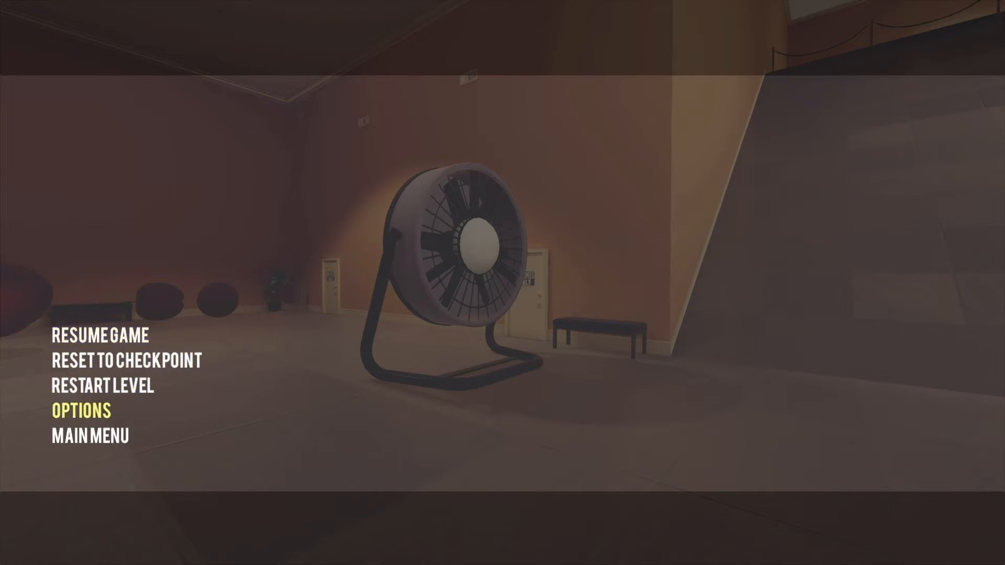